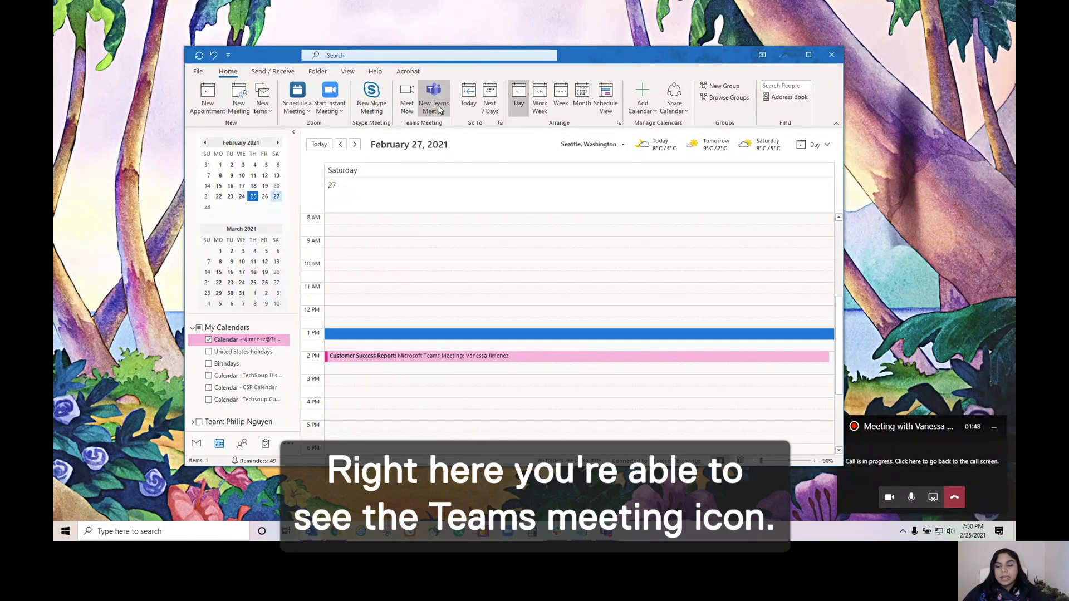
# Start a new Teams meeting invitation with its join link from the Calendar's Home ribbon.
pyautogui.click(433, 96)
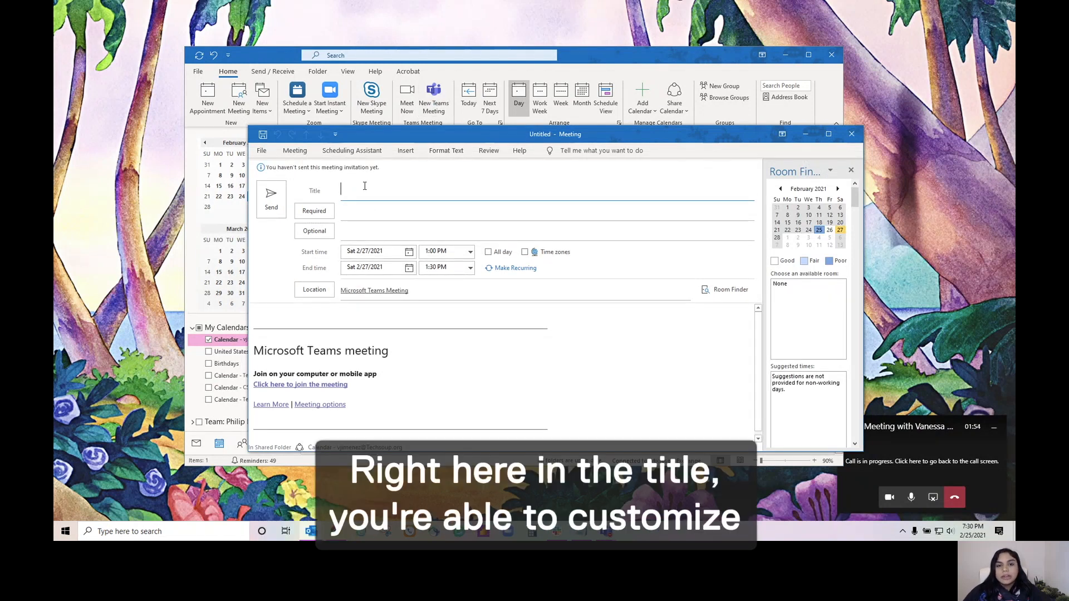
# Enter the meeting title 'Customer Success Final Report'.
pyautogui.write('Custom')
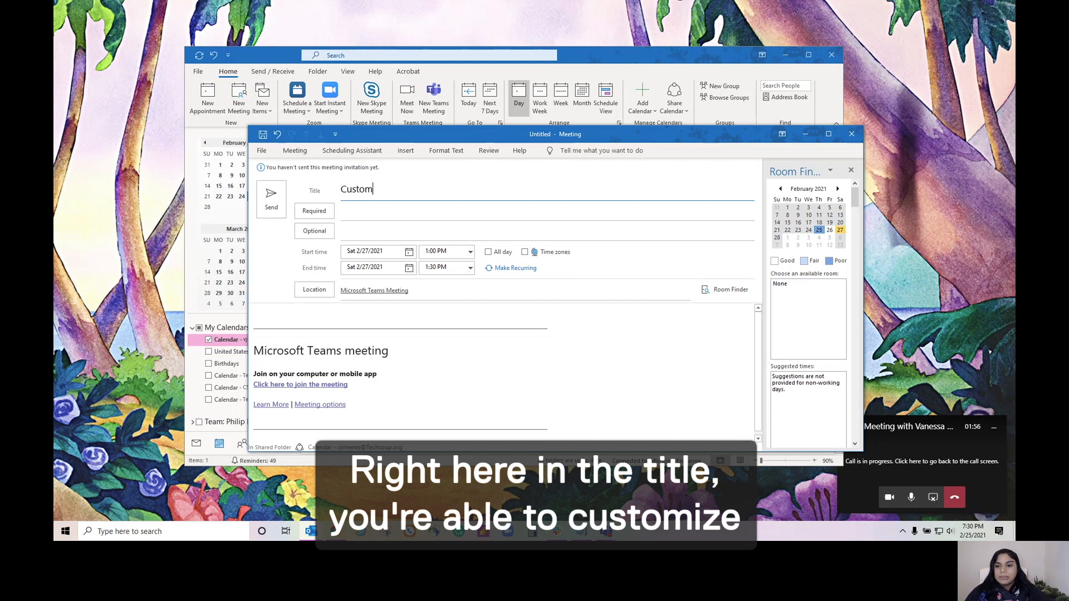
pyautogui.write('er')
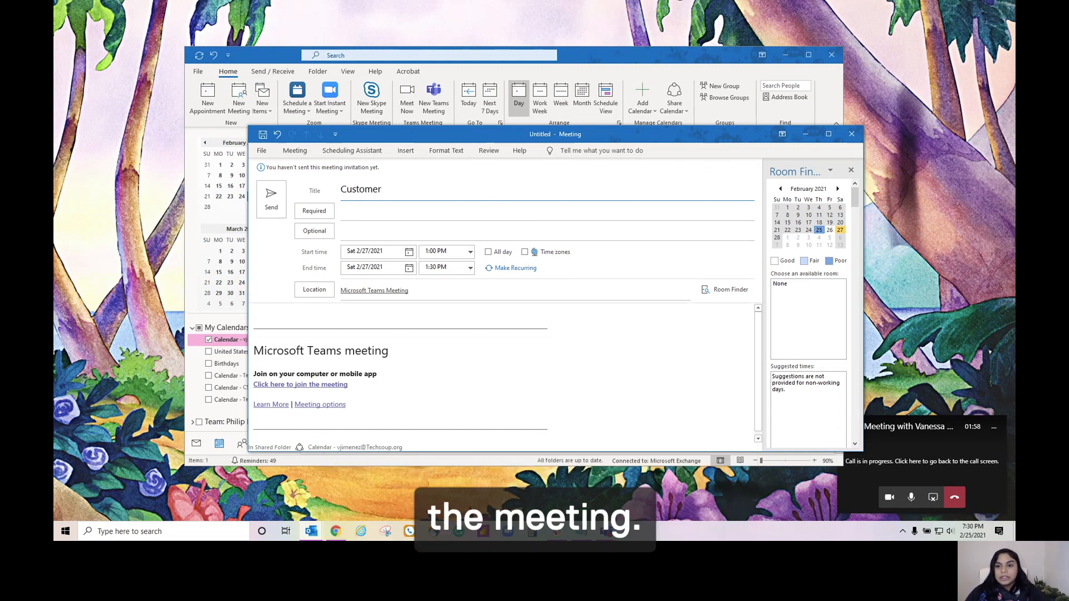
pyautogui.write('Su')
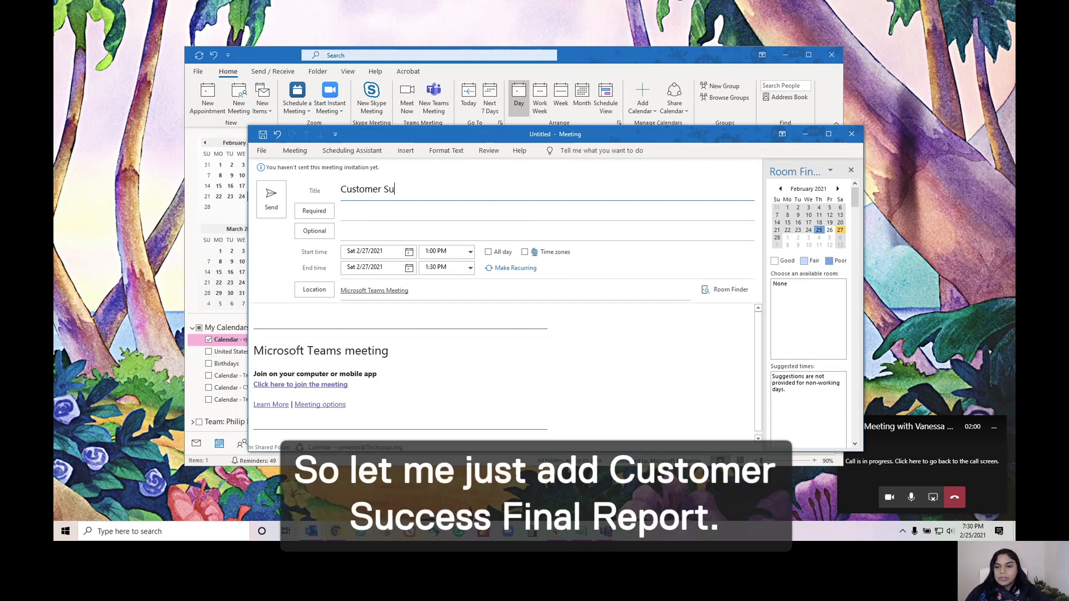
pyautogui.write('ccess F')
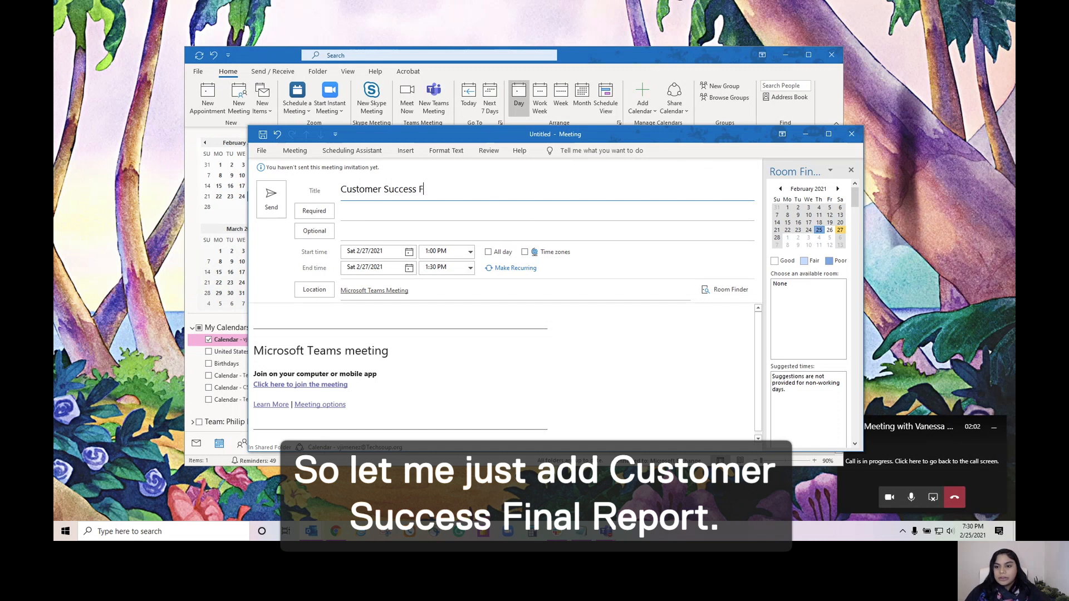
pyautogui.write('inal rp')
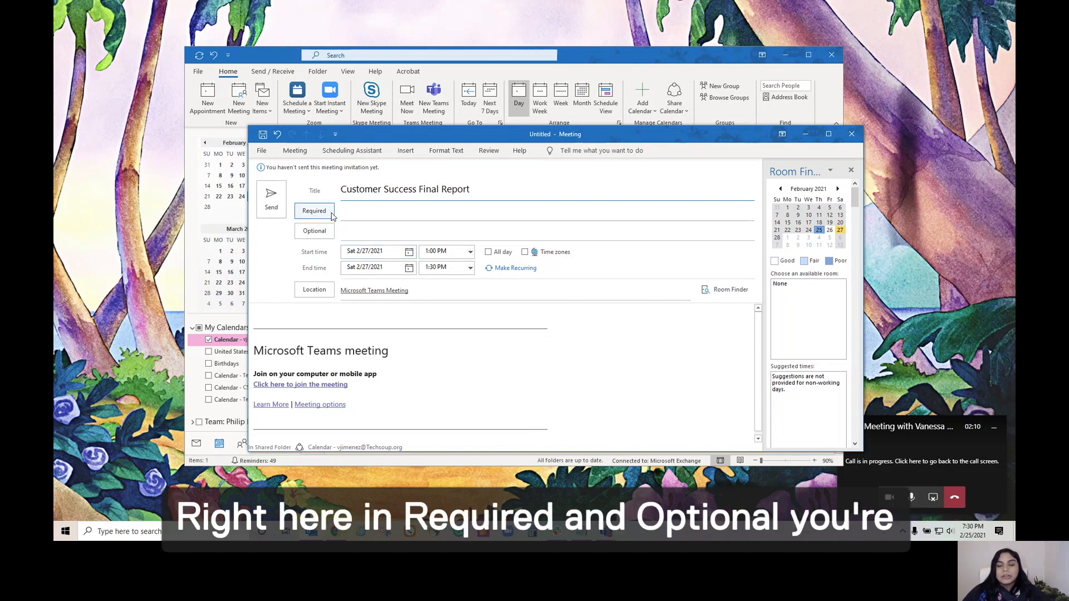
# Add the contact matching 'vj' from Recent People as a required attendee.
pyautogui.write('vj')
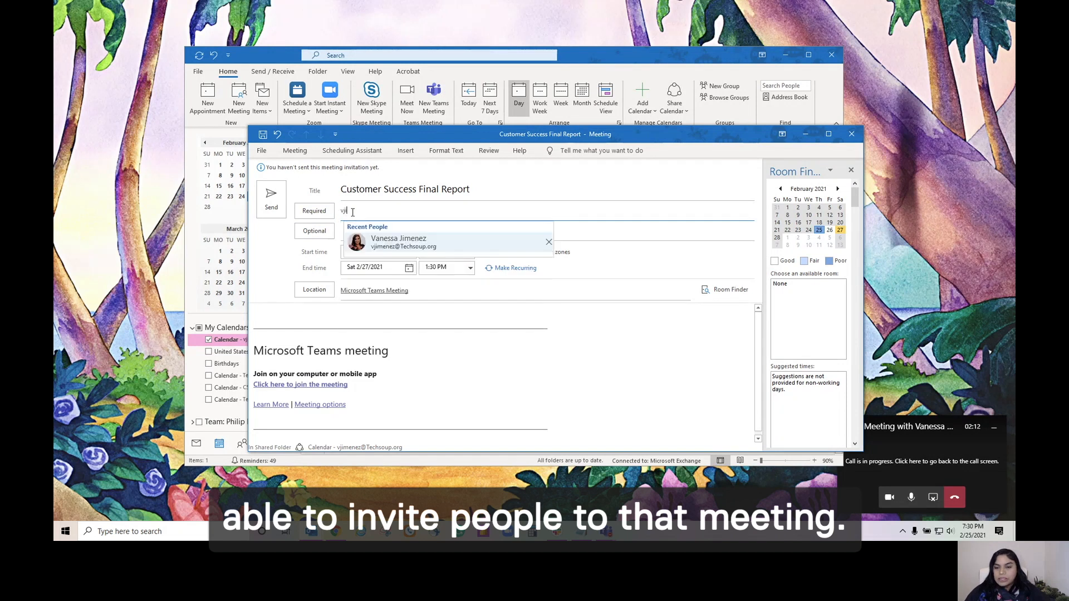
pyautogui.click(399, 241)
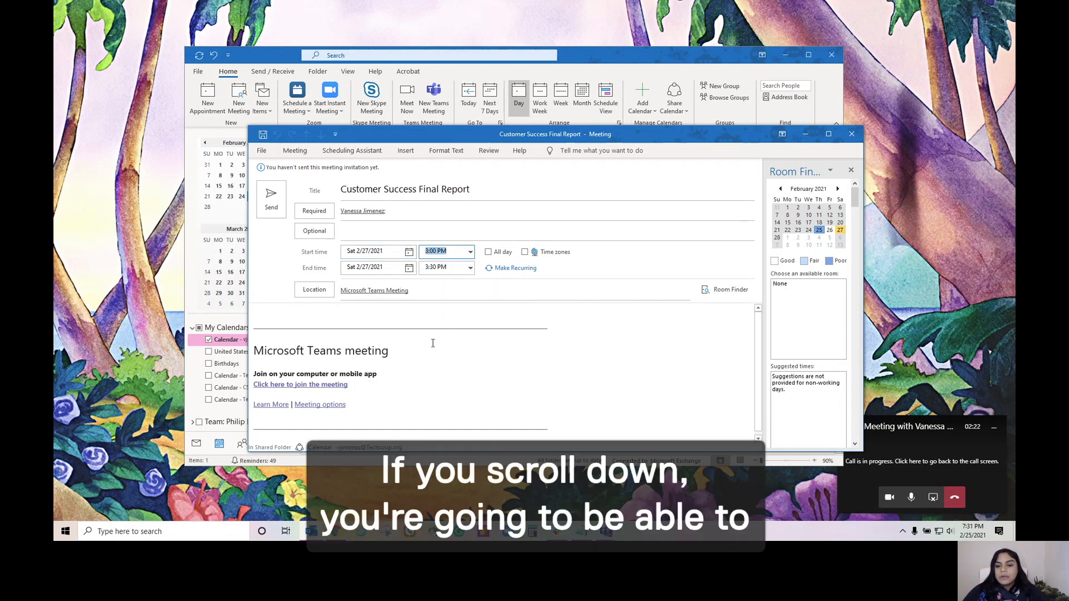
pyautogui.moveTo(300, 384)
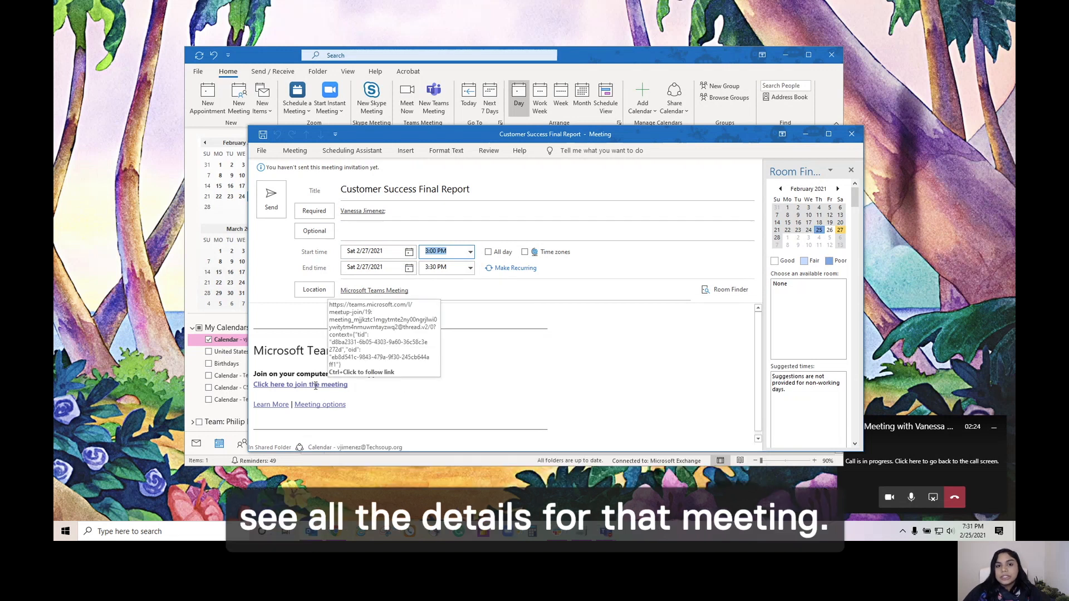